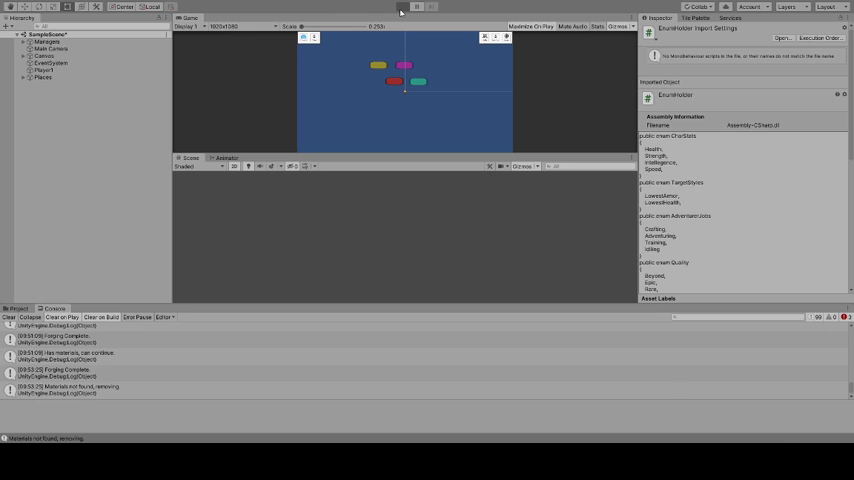
- Run the game and hire adventurer Billy with all 20 points in Health
click(402, 7)
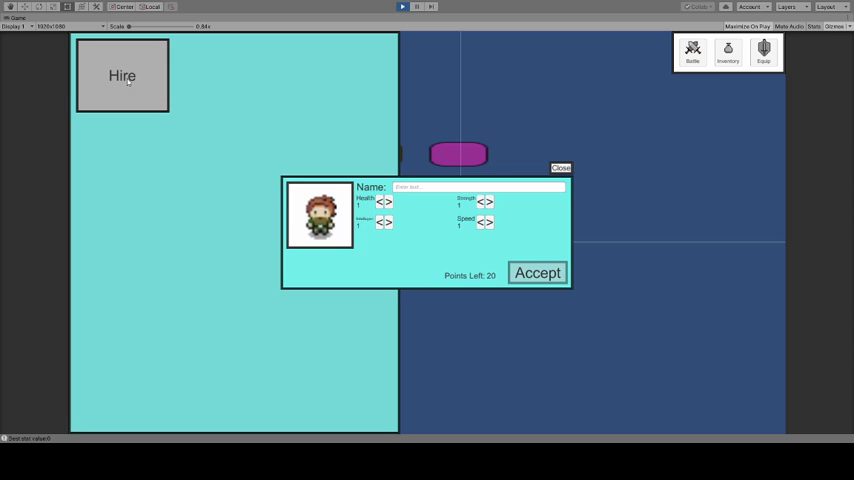
click(478, 187)
text(Billy)
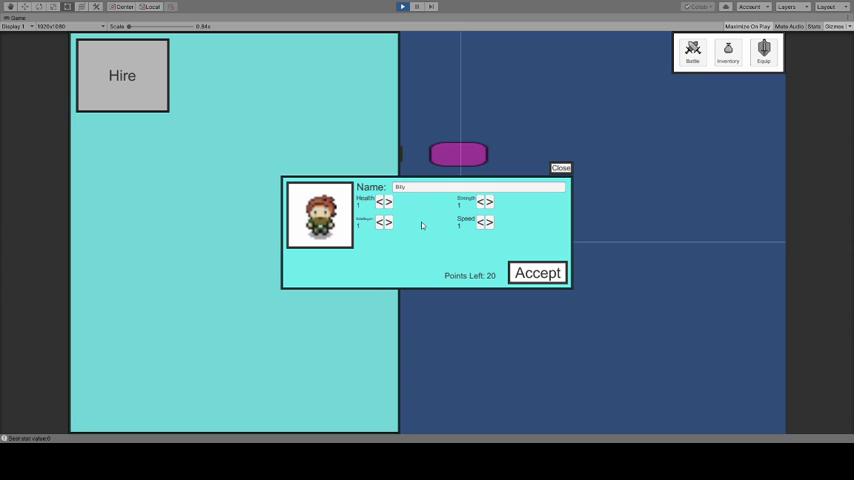
mouse_move(500, 227)
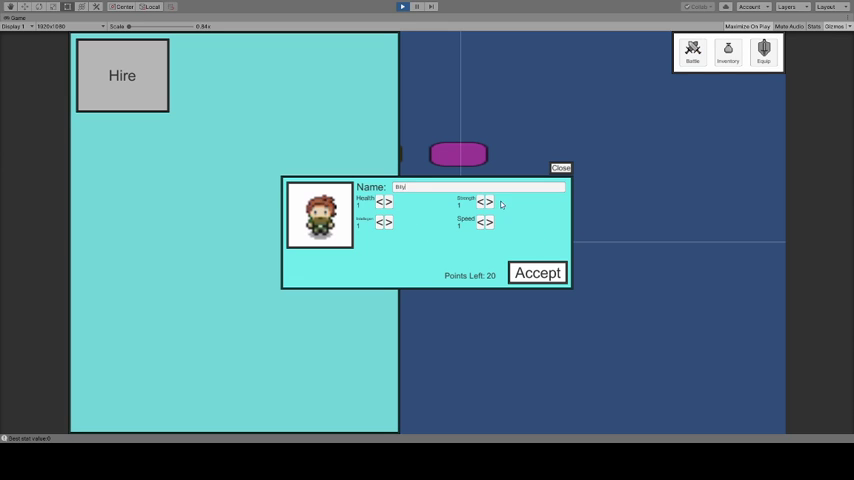
click(491, 202)
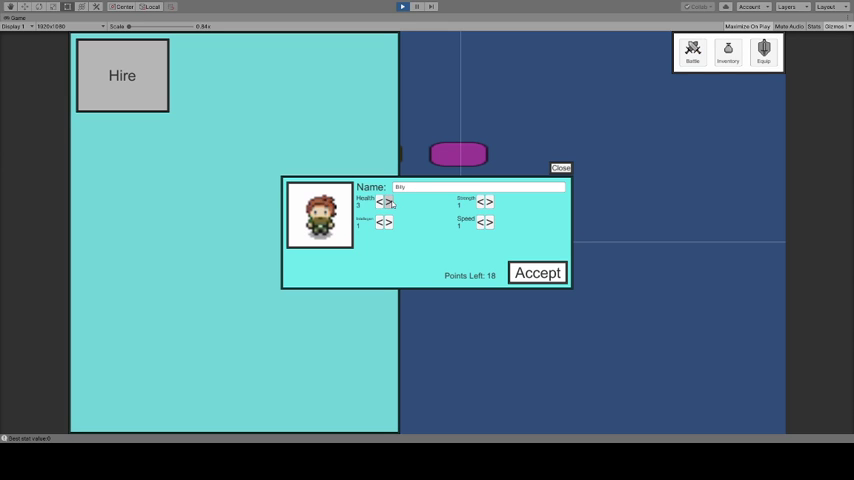
click(390, 202)
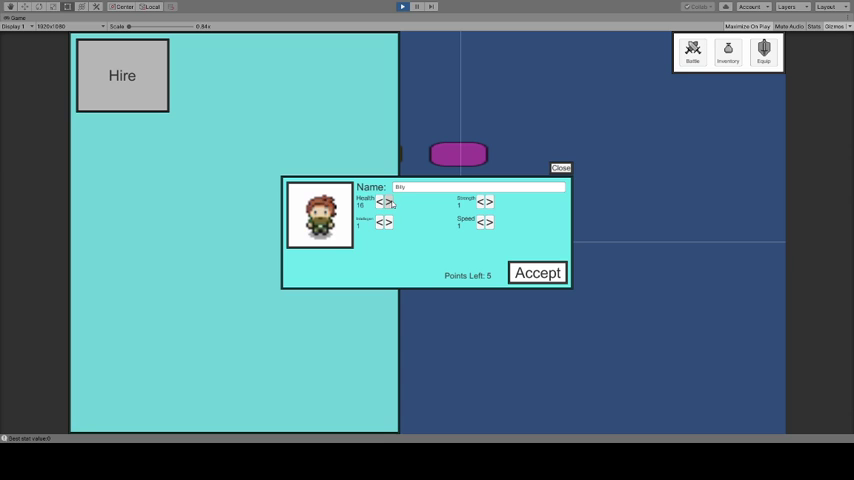
click(389, 202)
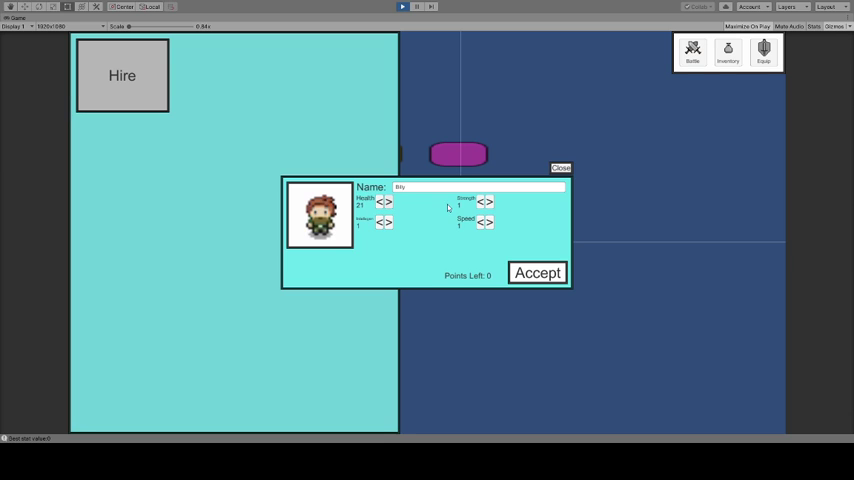
click(538, 272)
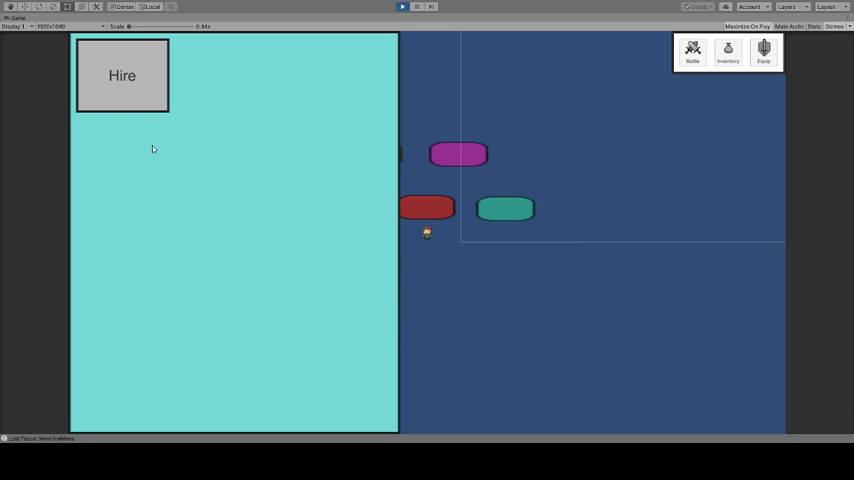
- Hire Bob, spending his points on Strength and Speed
click(121, 75)
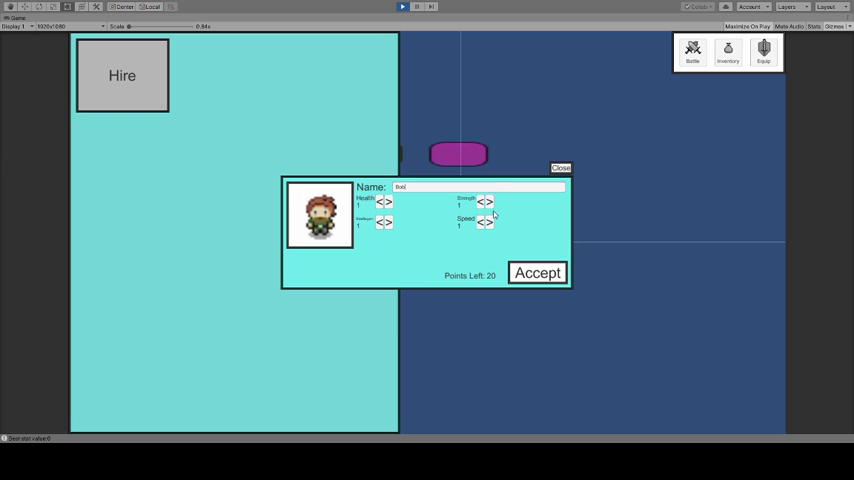
click(489, 202)
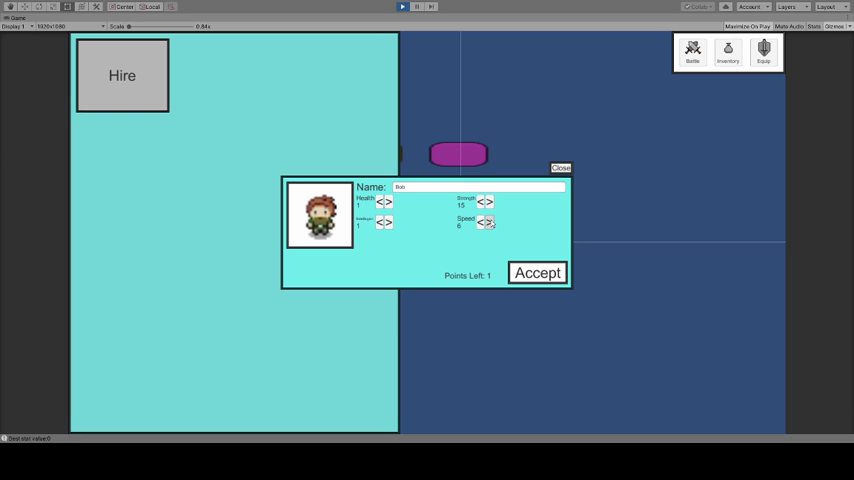
click(490, 221)
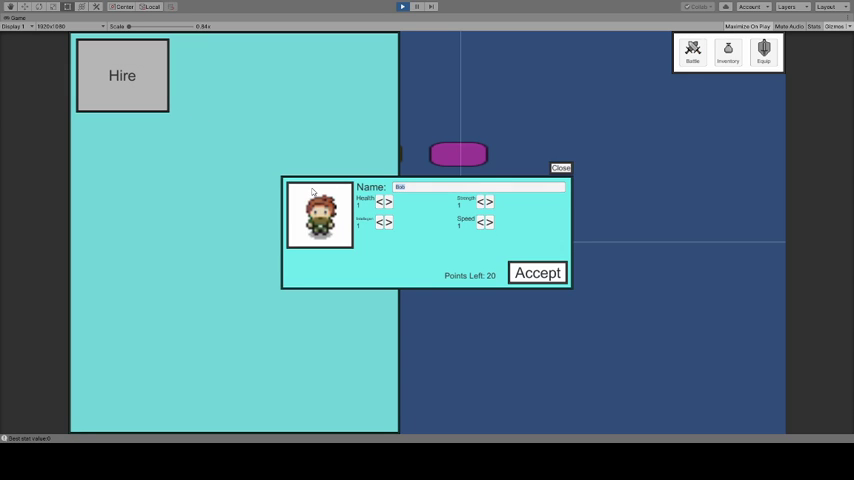
- Hire Grumples with Strength 11 and Speed 11
text(Grumpled)
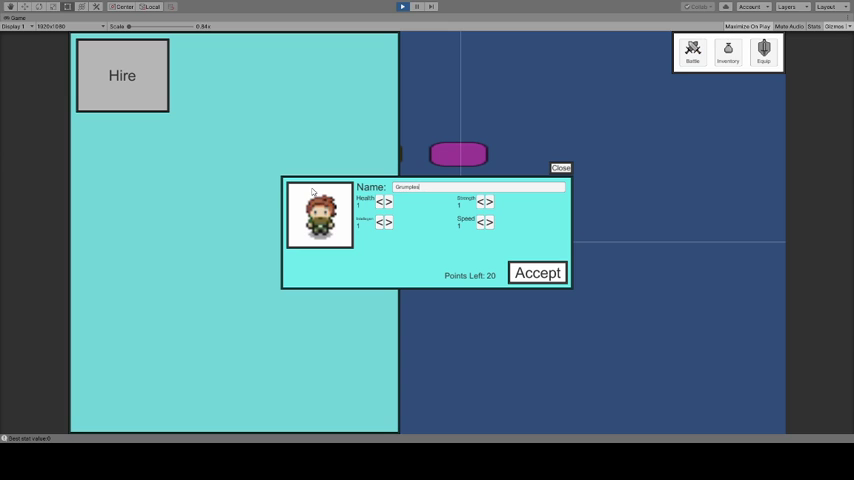
click(489, 202)
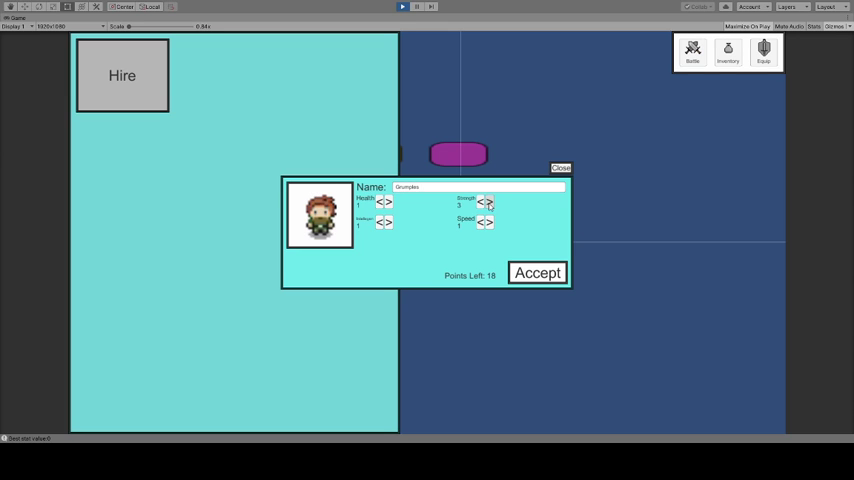
click(489, 201)
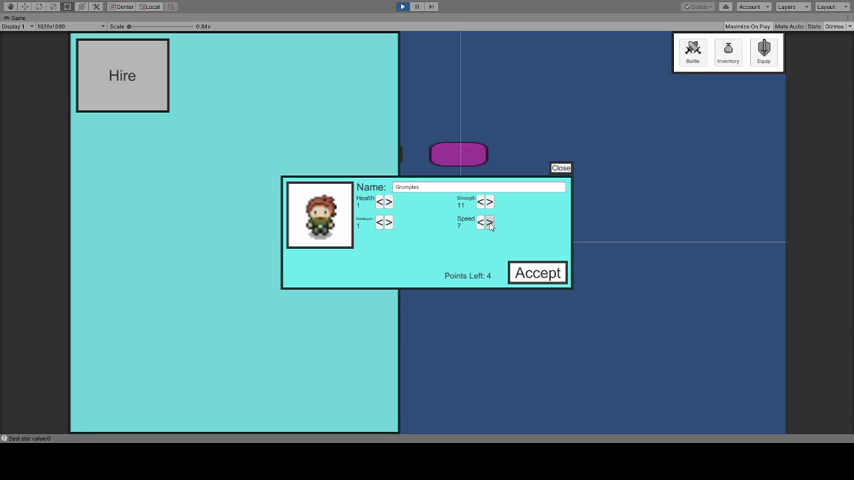
click(490, 223)
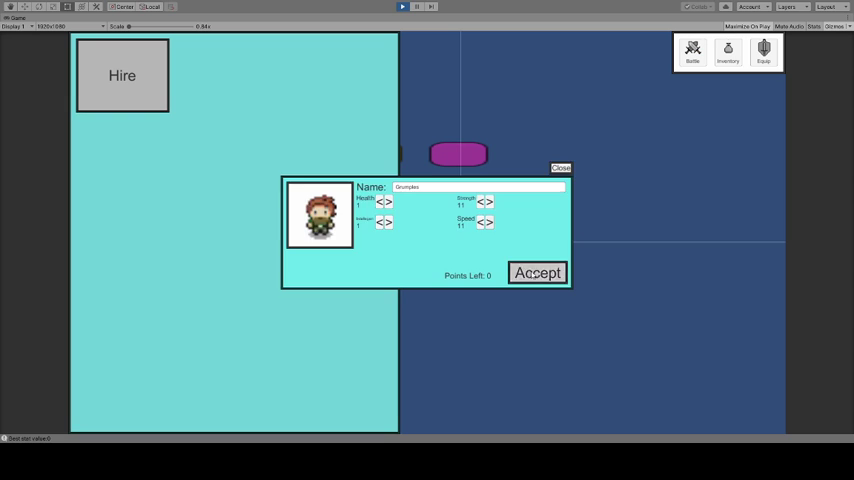
click(537, 272)
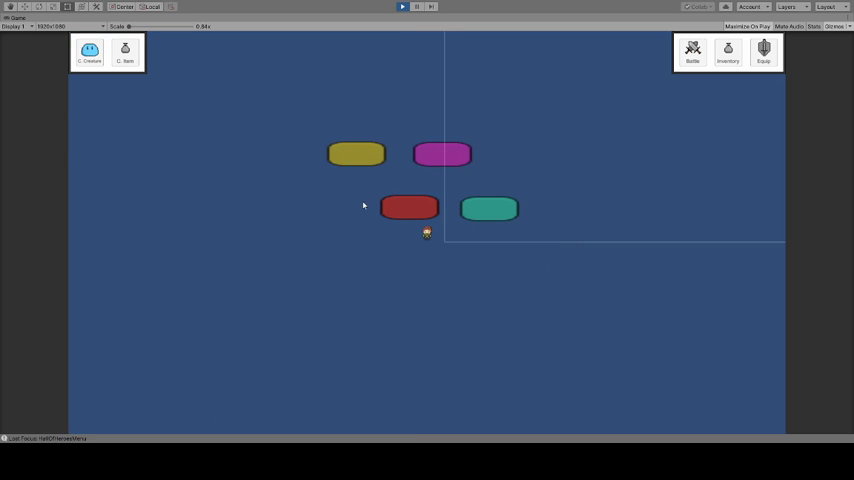
- Send Billy, Bob and Grumples into battle as one group
click(89, 52)
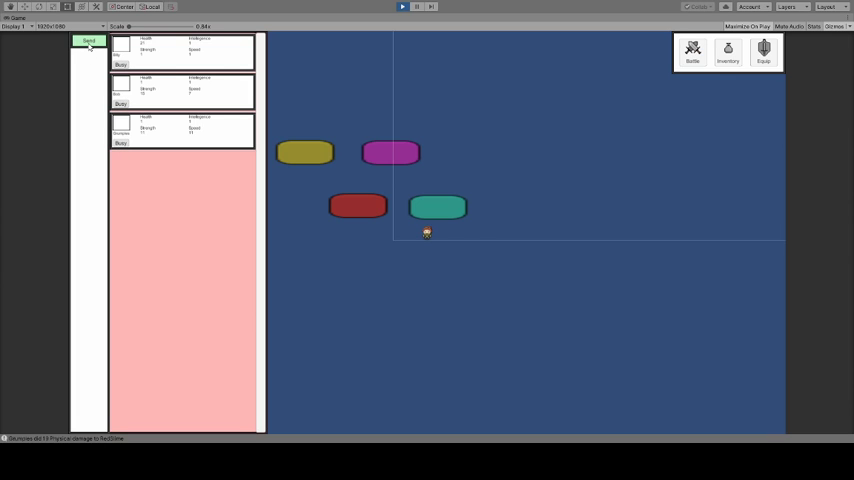
click(88, 44)
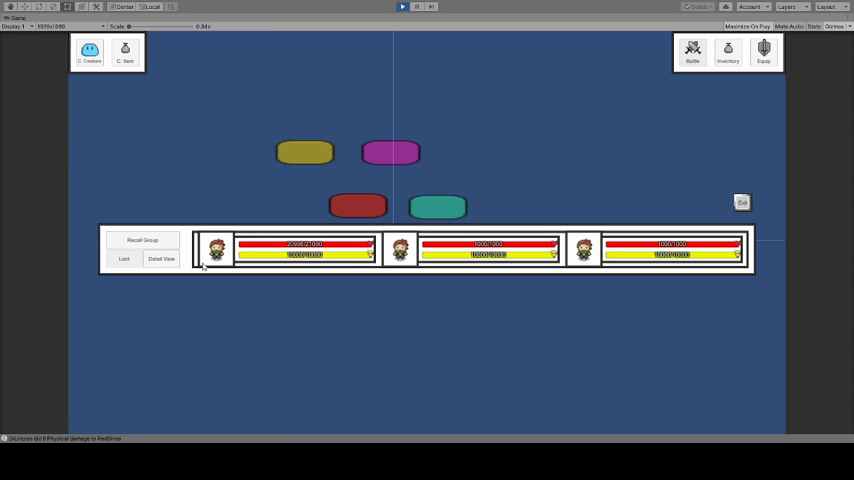
click(161, 258)
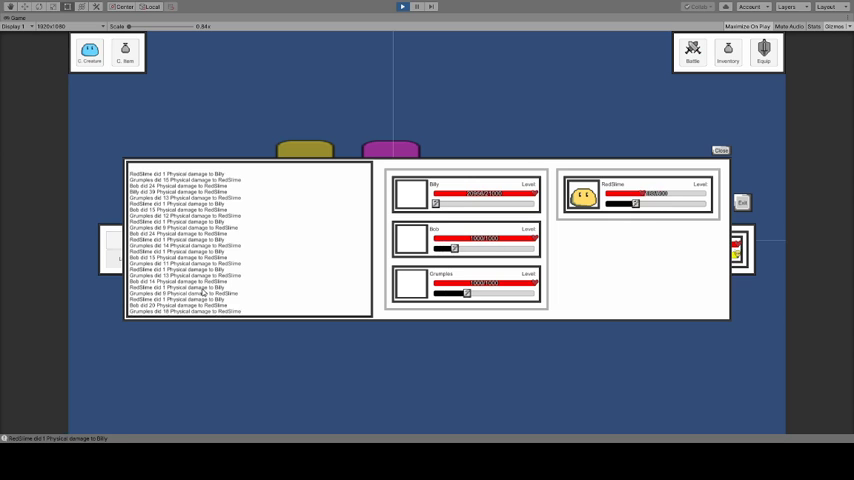
click(721, 150)
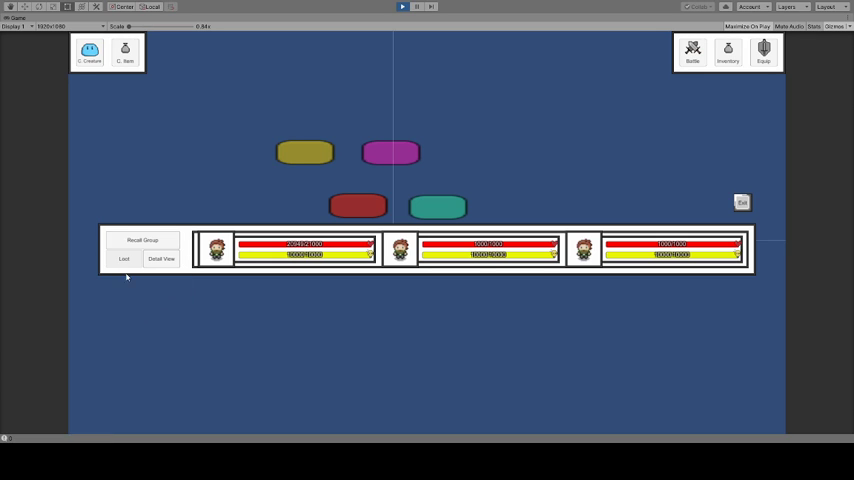
- Check and close the battle details, then recall the group with its loot
click(161, 259)
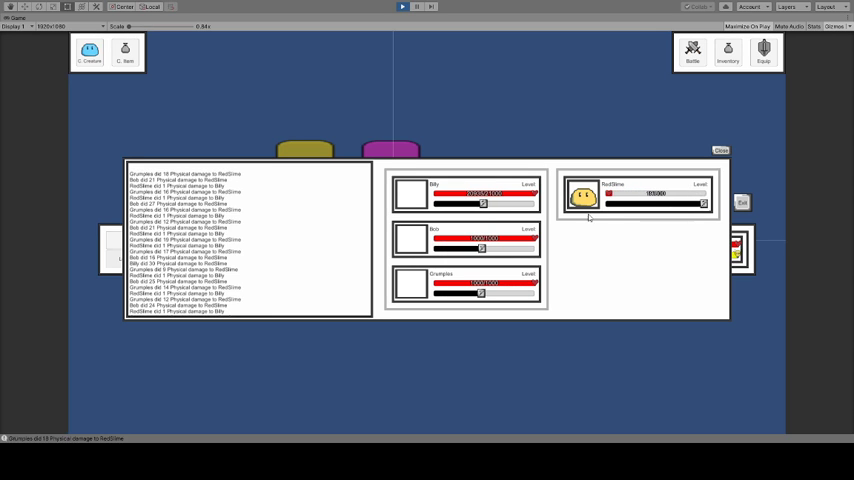
click(721, 151)
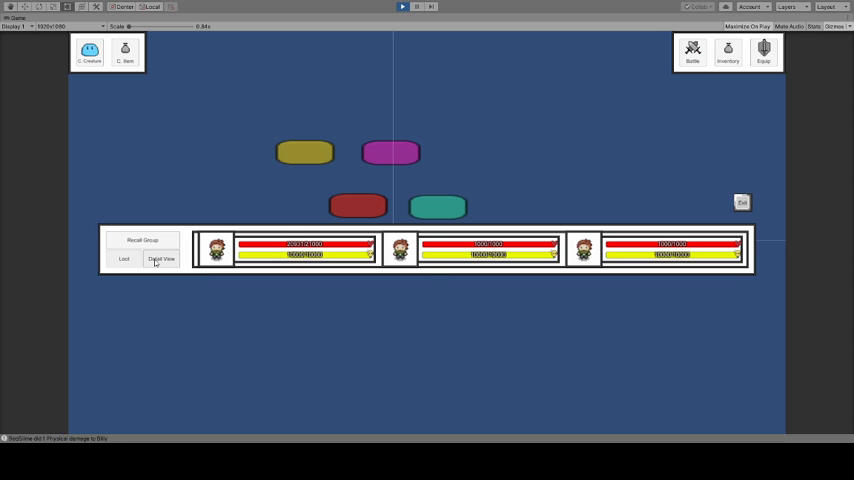
click(161, 258)
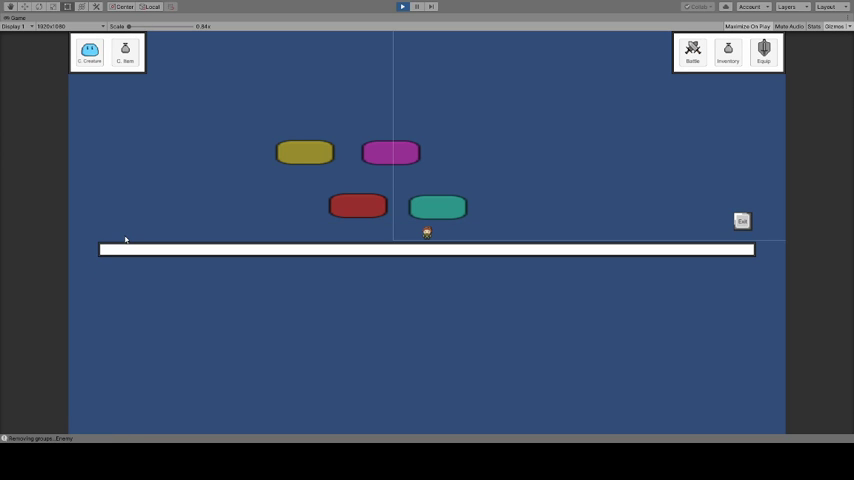
mouse_move(470, 259)
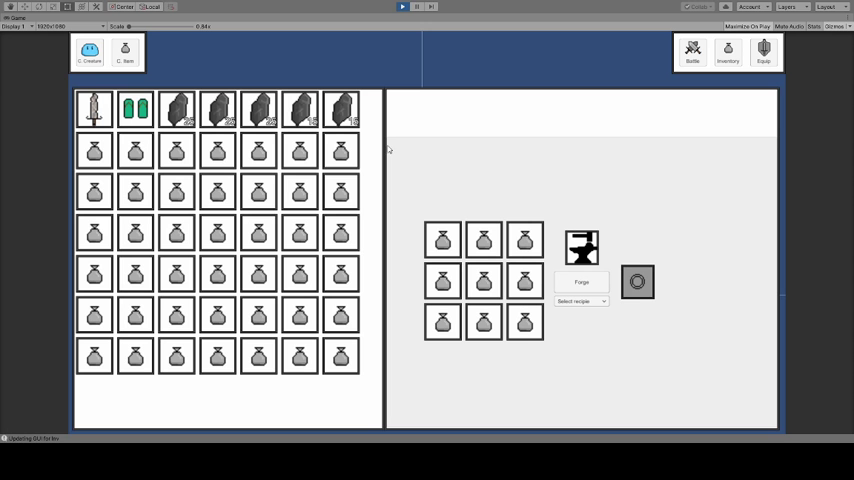
mouse_move(94, 108)
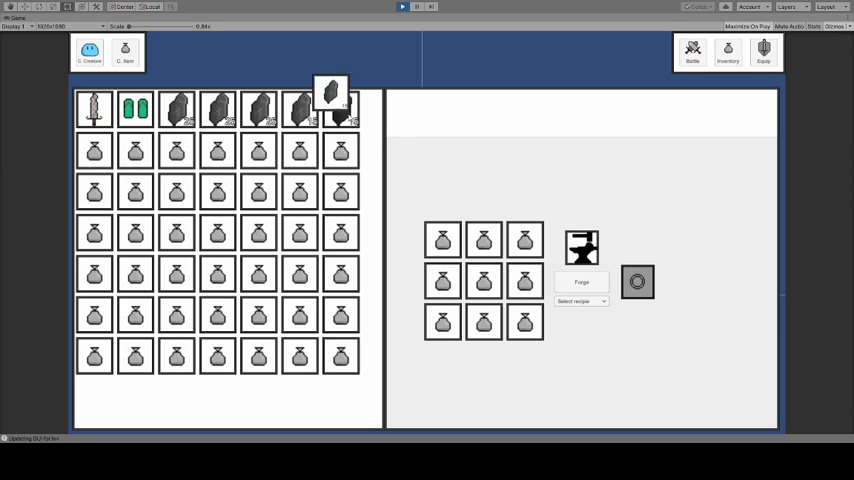
- Move an ore stack into the forge grid and select the Iron recipe
drag(331, 95, 475, 230)
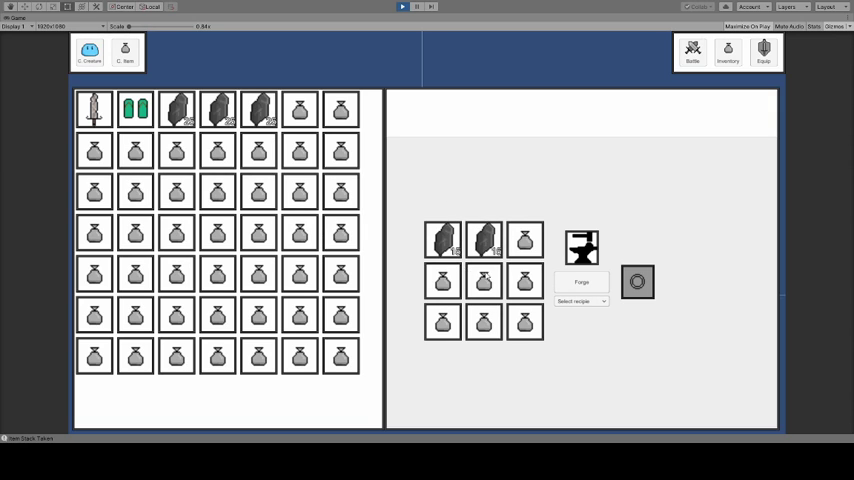
click(581, 301)
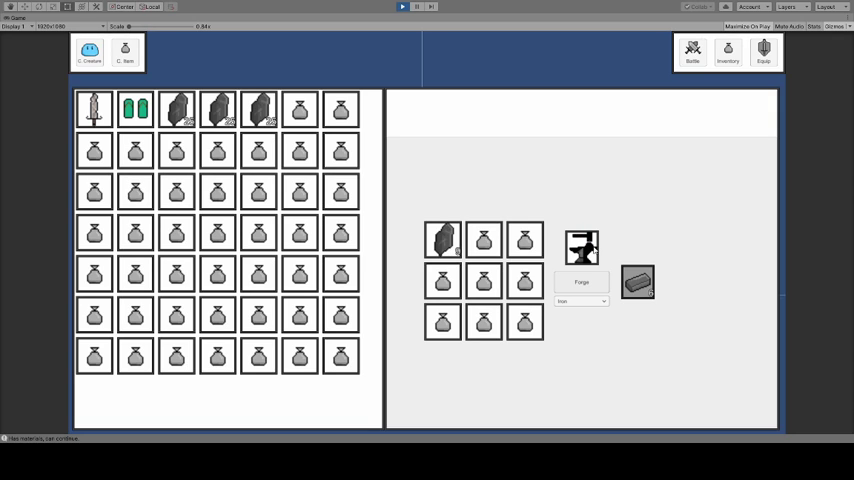
mouse_move(638, 282)
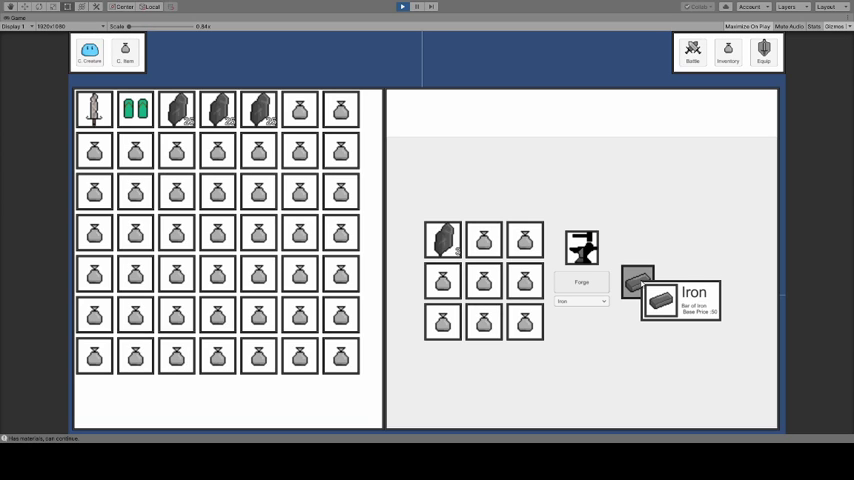
- Forge the remaining ore and move the ten iron bars into the inventory
click(443, 240)
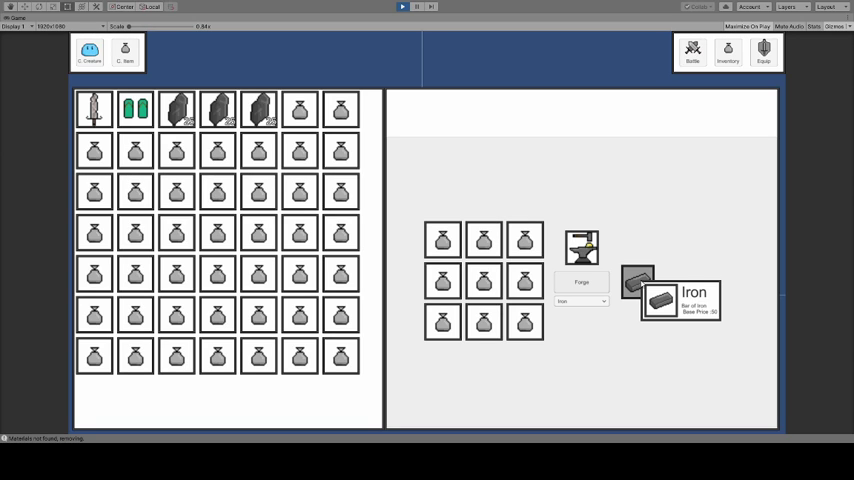
mouse_move(632, 367)
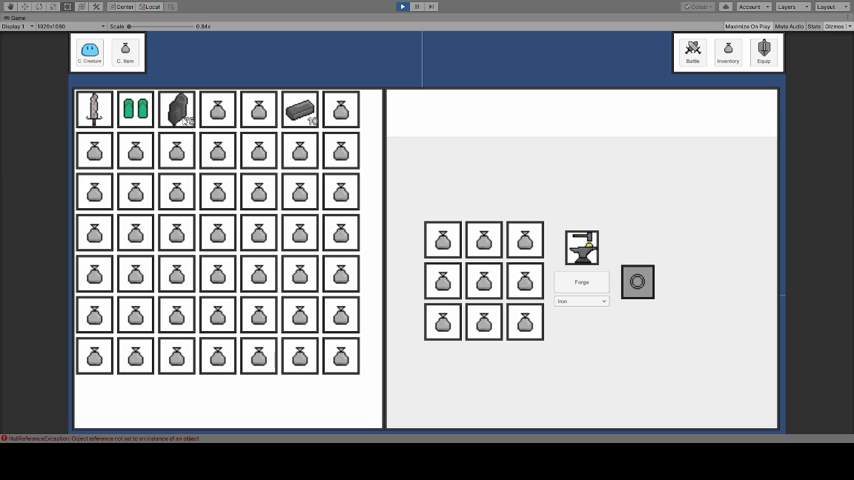
drag(176, 110, 217, 110)
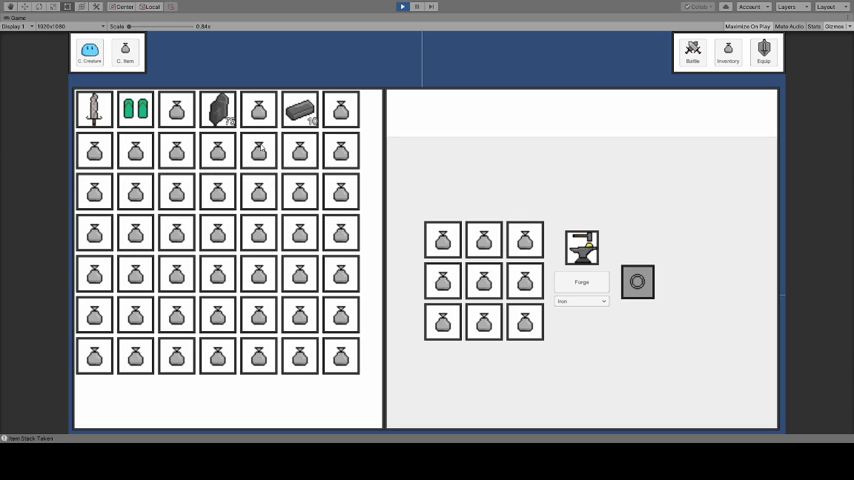
mouse_move(217, 110)
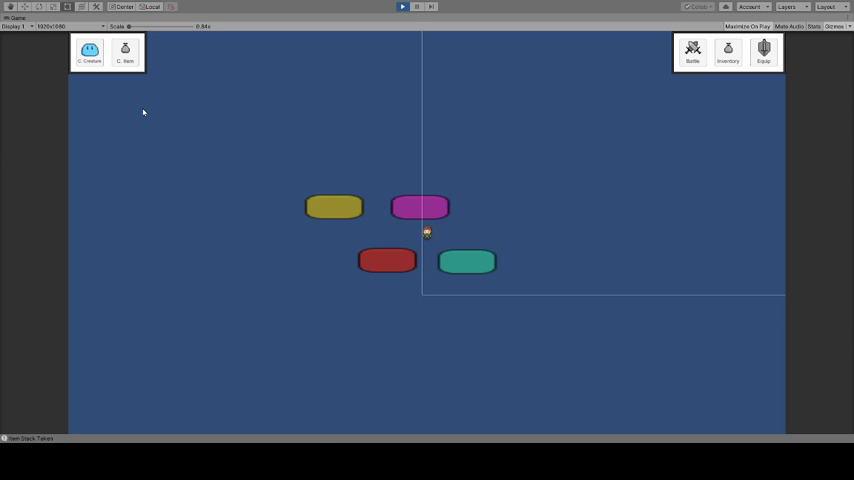
mouse_move(124, 50)
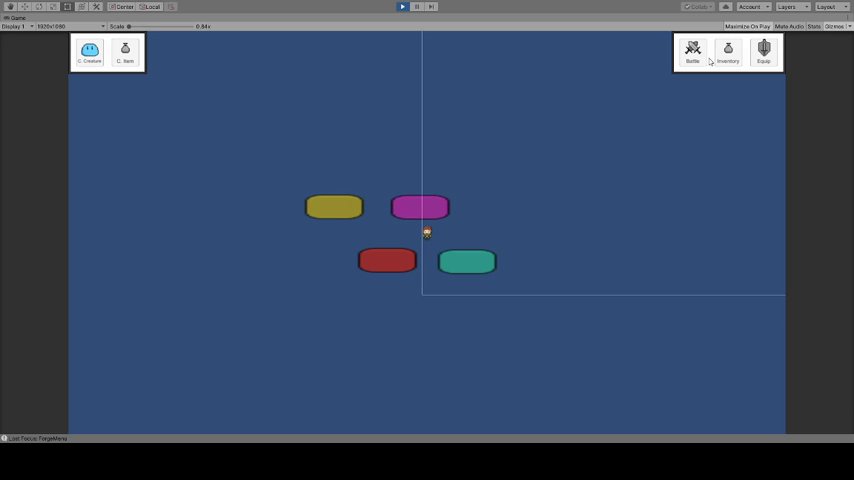
- Reopen the inventory showing the sword, potions and ore stacks
click(728, 50)
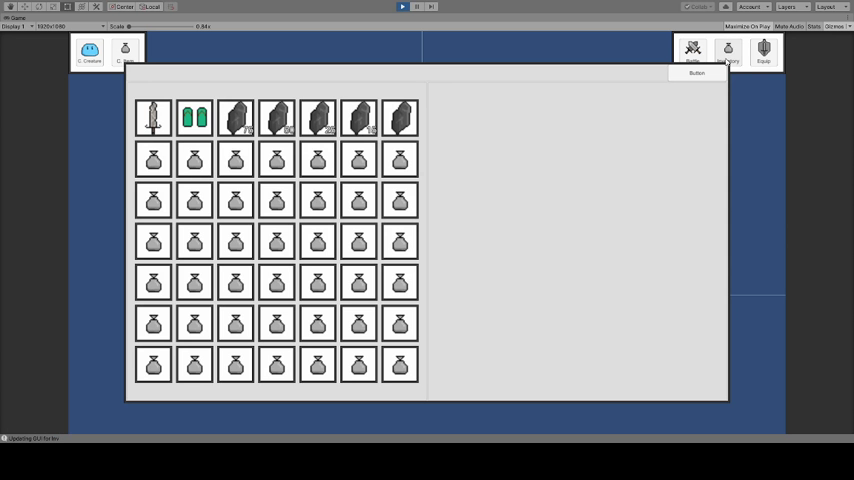
mouse_move(509, 305)
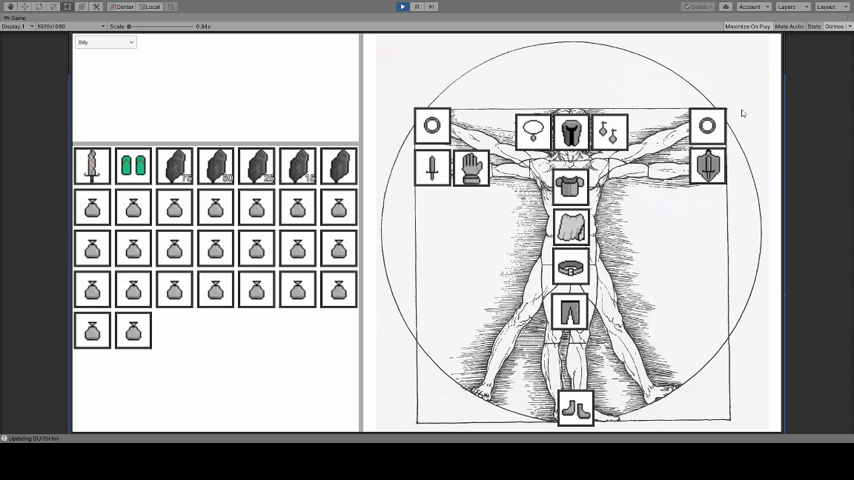
- Pick a different adventurer from the Equip screen's character dropdown
click(104, 42)
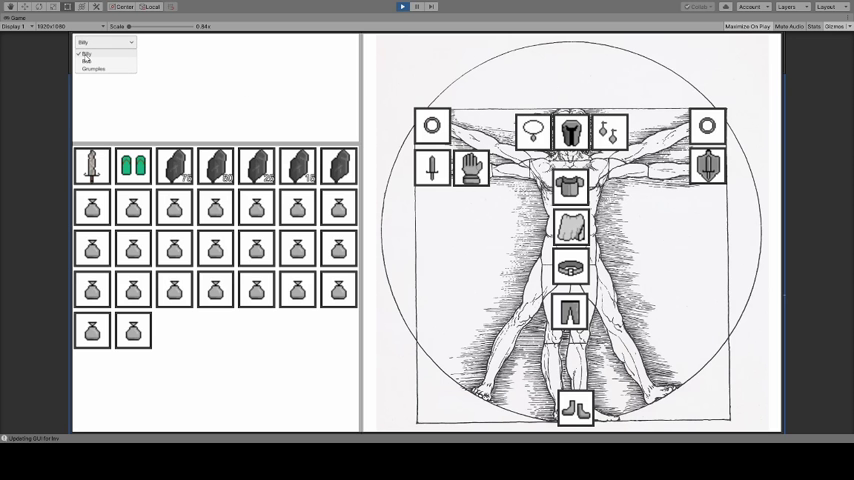
click(92, 68)
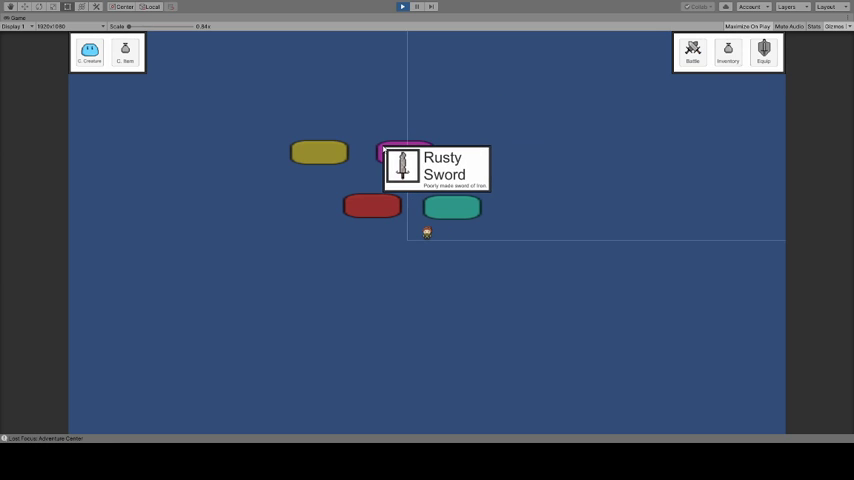
- Open the inventory to sell the stack of 10 MetalFlecks
click(692, 51)
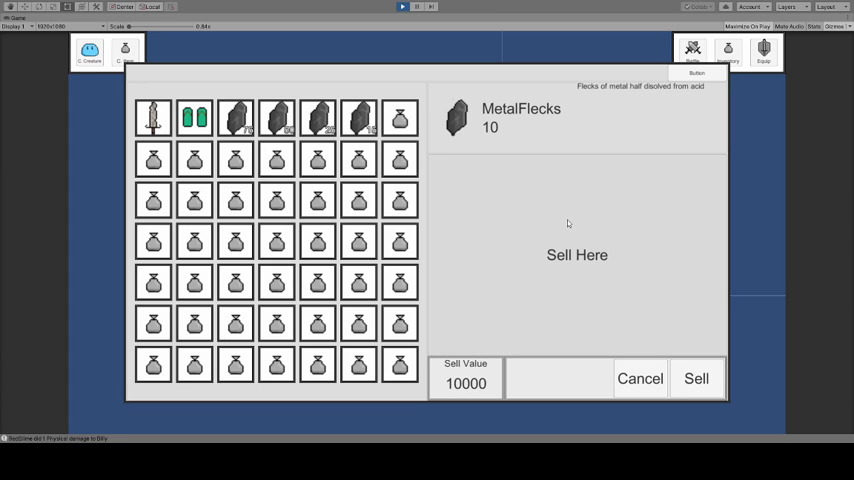
mouse_move(420, 258)
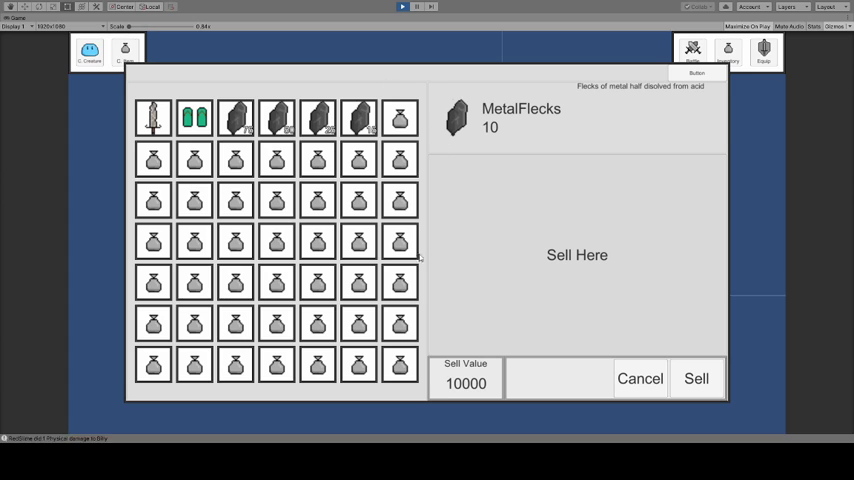
mouse_move(452, 371)
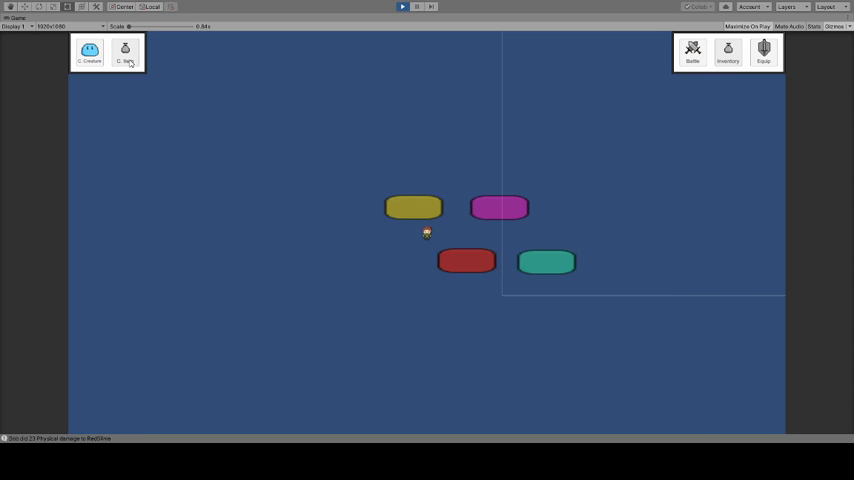
- Open the creature creation form and generate a new creature UID
click(727, 50)
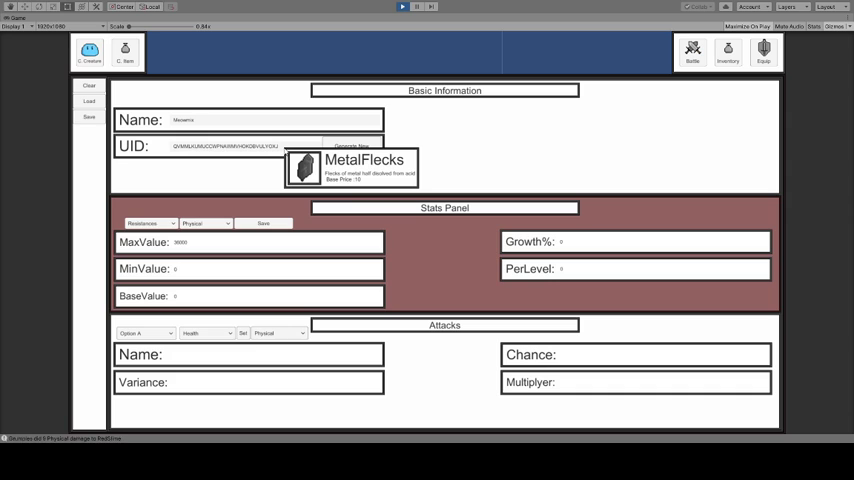
click(350, 146)
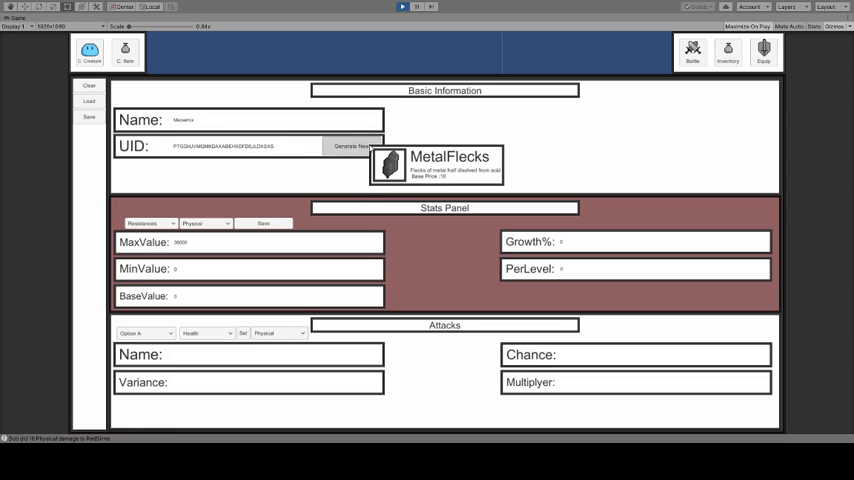
click(351, 145)
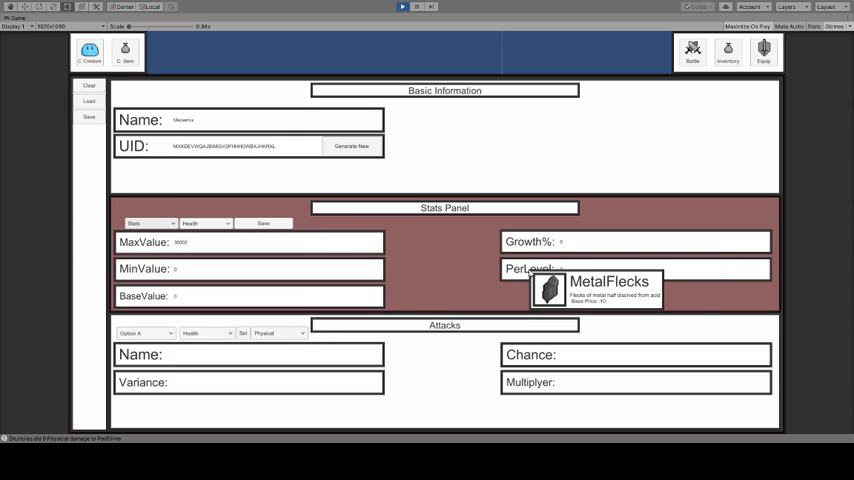
- Select Strength in the Stats Panel; give the first attack a name, variance 4, chance 12, multiplier 2
click(205, 223)
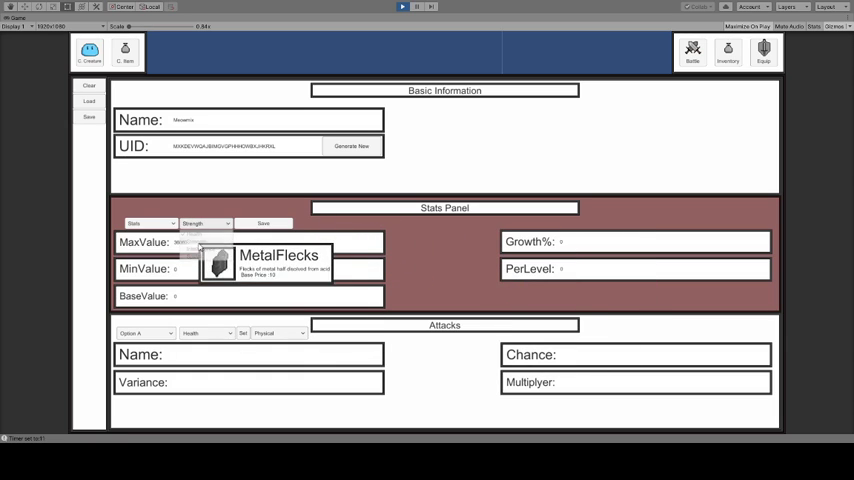
click(205, 223)
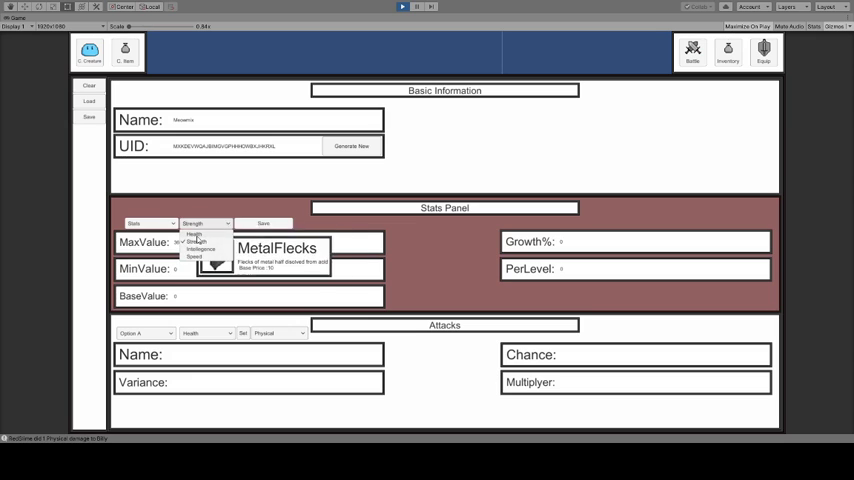
click(191, 241)
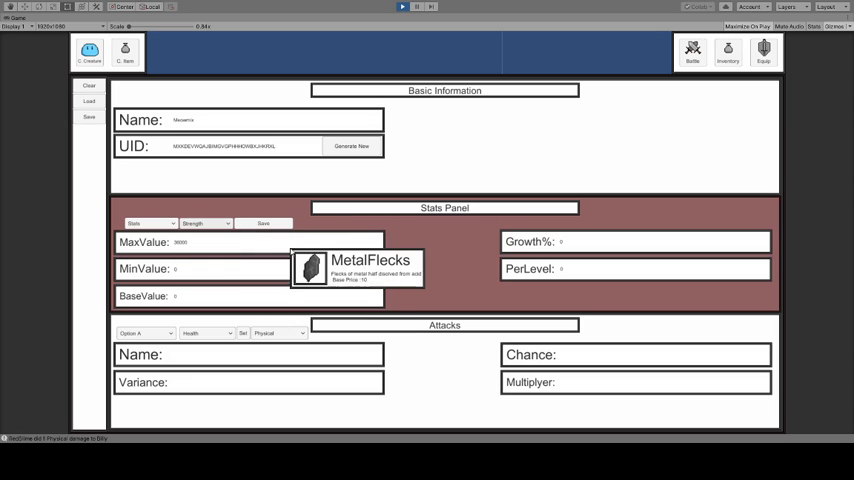
click(144, 333)
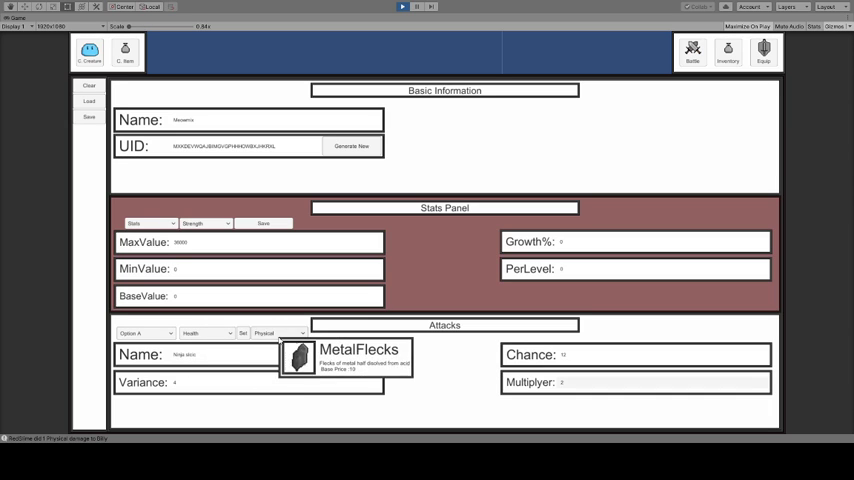
- Make the attack a Strength-based Wind attack in Option C, then close the C. Creature window
click(277, 332)
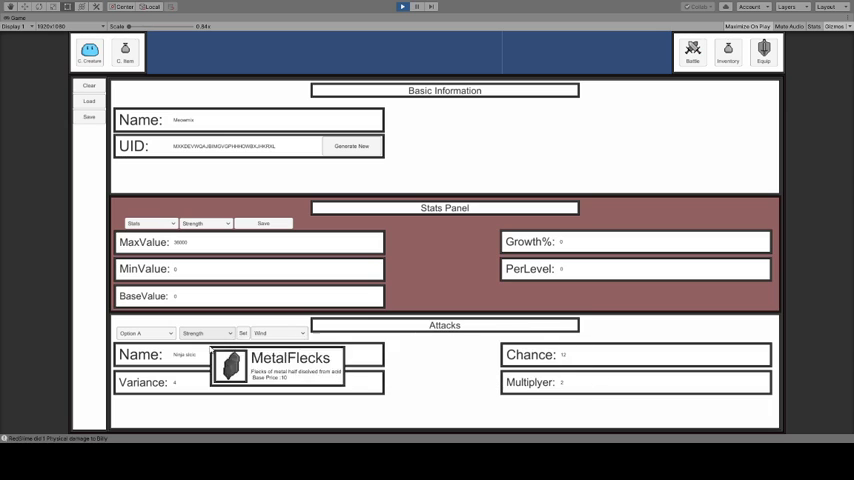
click(143, 333)
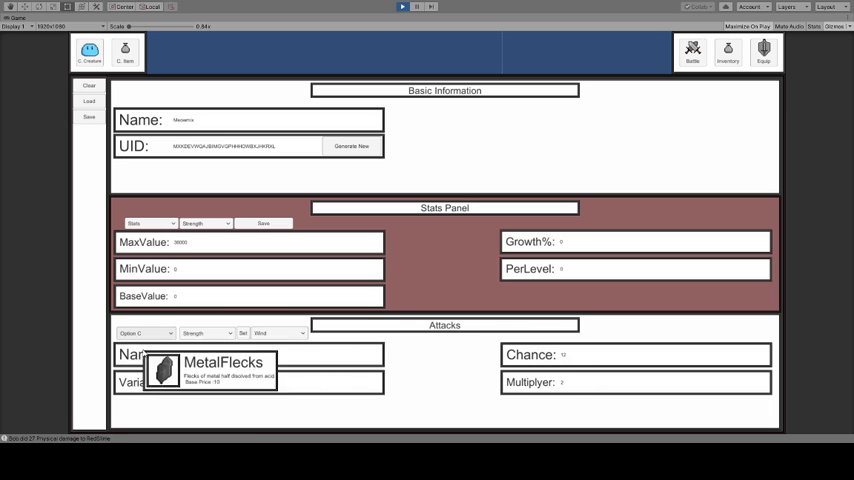
click(144, 333)
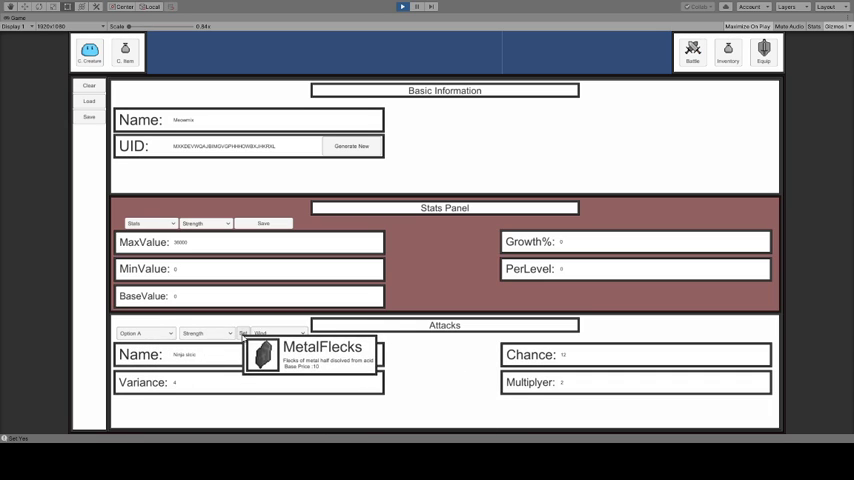
click(145, 332)
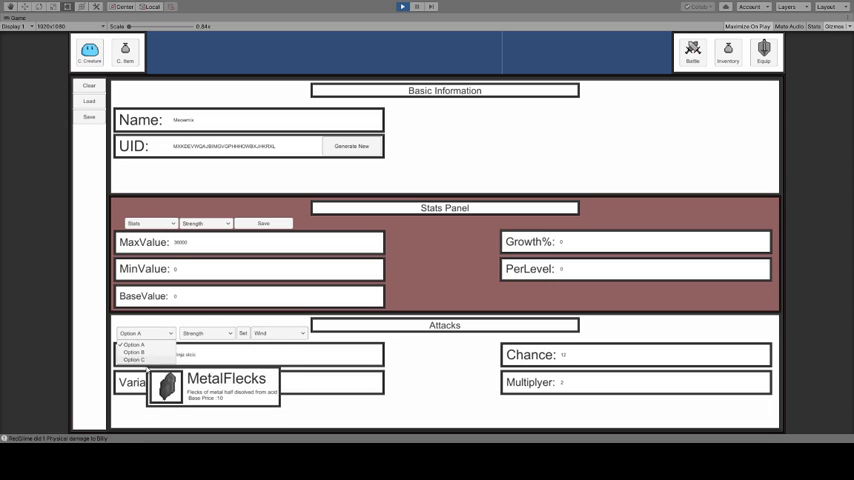
click(134, 352)
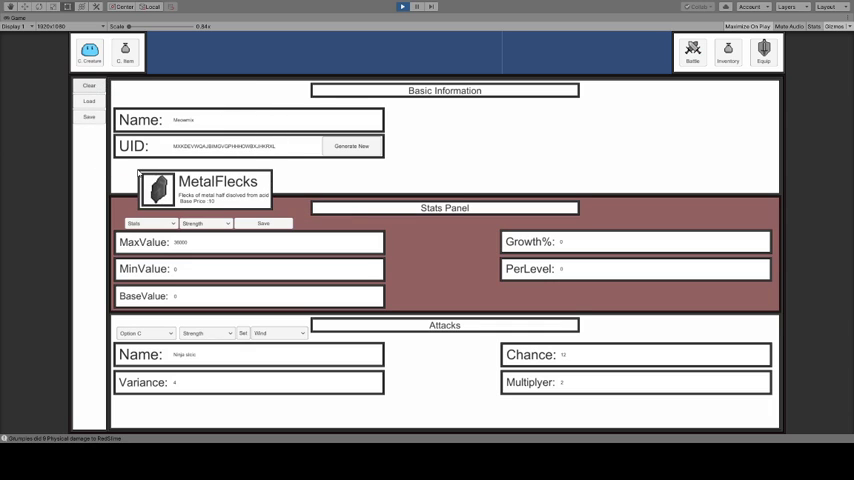
drag(205, 188, 645, 100)
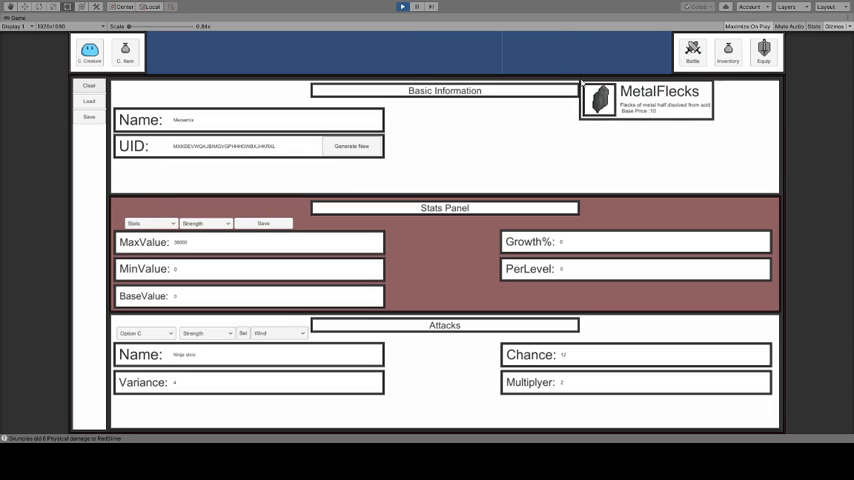
mouse_move(228, 146)
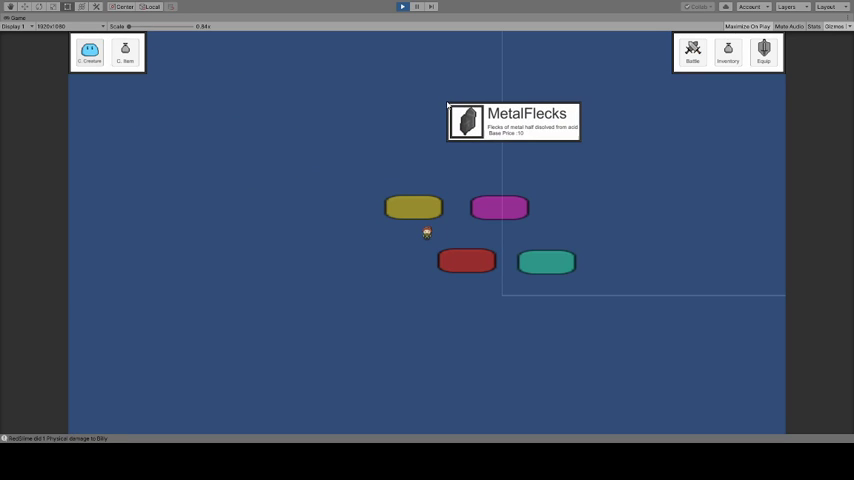
- Go through Equip and Inventory to the Battle roster listing Billy, Bob and Grumples
click(728, 50)
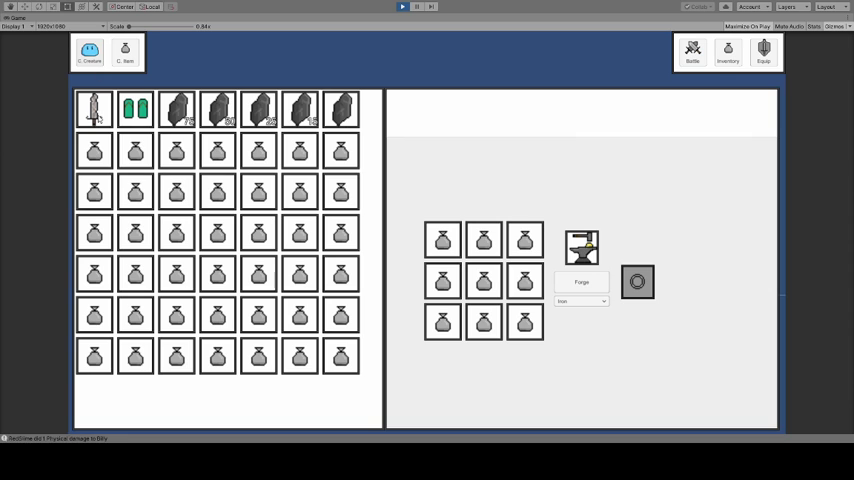
click(728, 49)
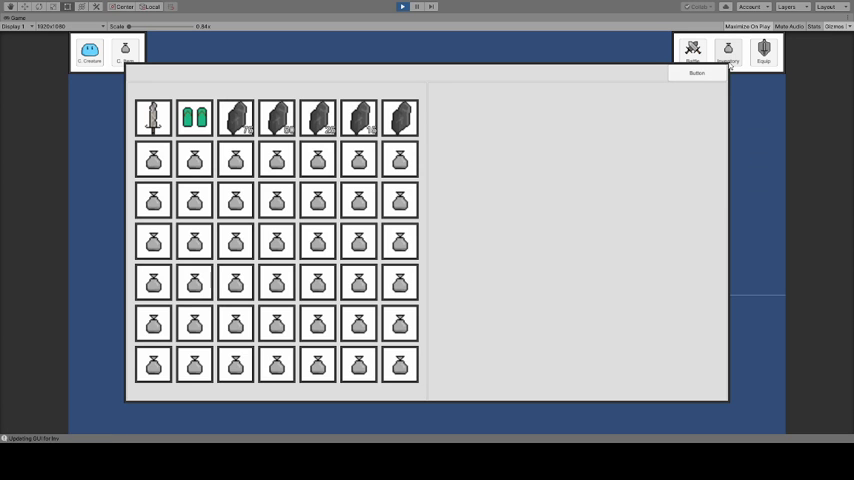
click(728, 50)
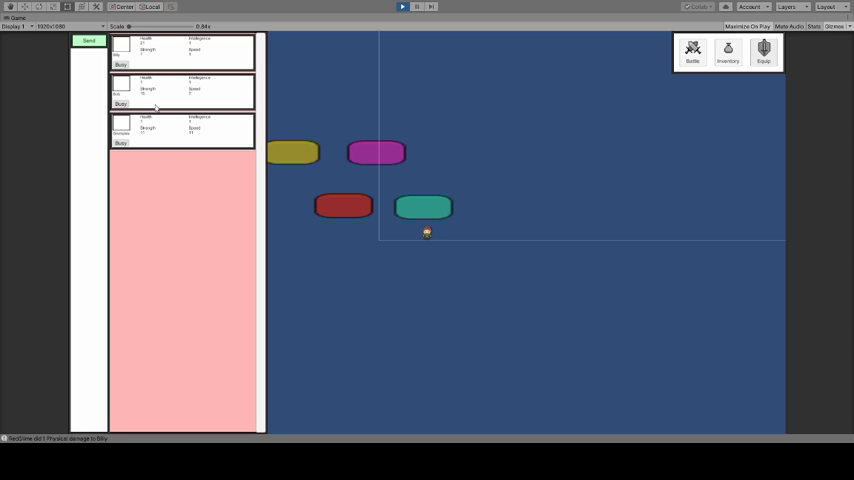
- Close the roster, view the party's health and energy bars, then exit the battle panel
click(692, 52)
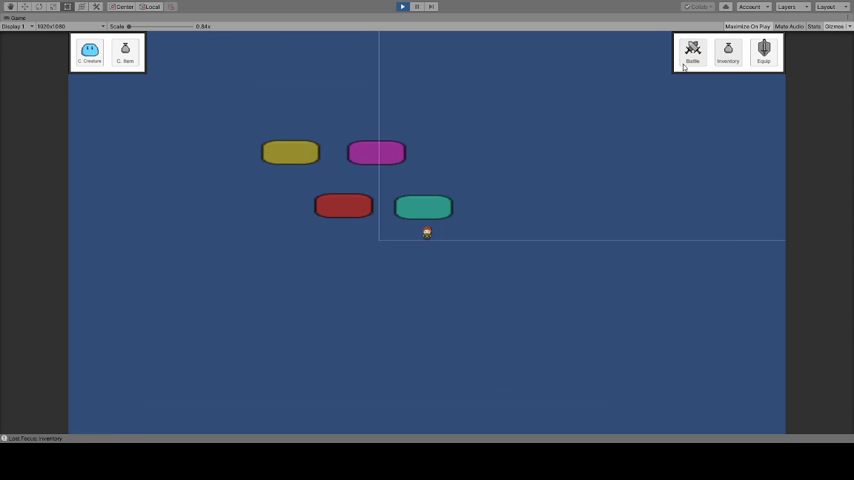
click(692, 50)
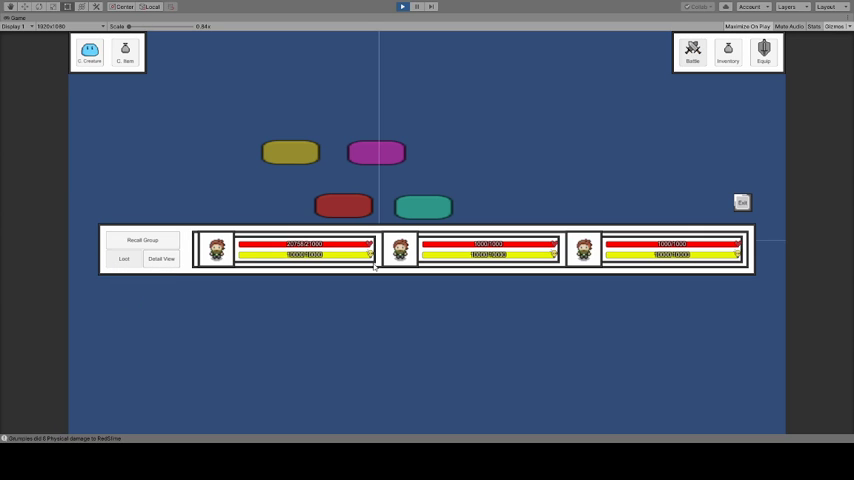
click(742, 202)
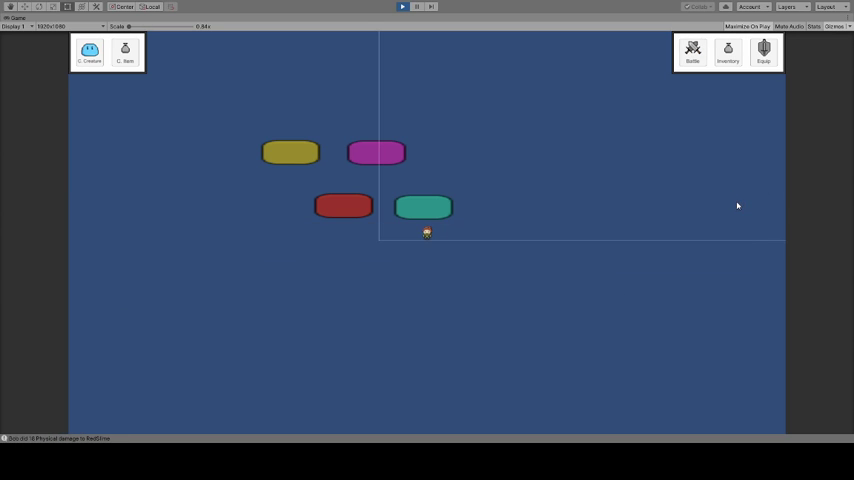